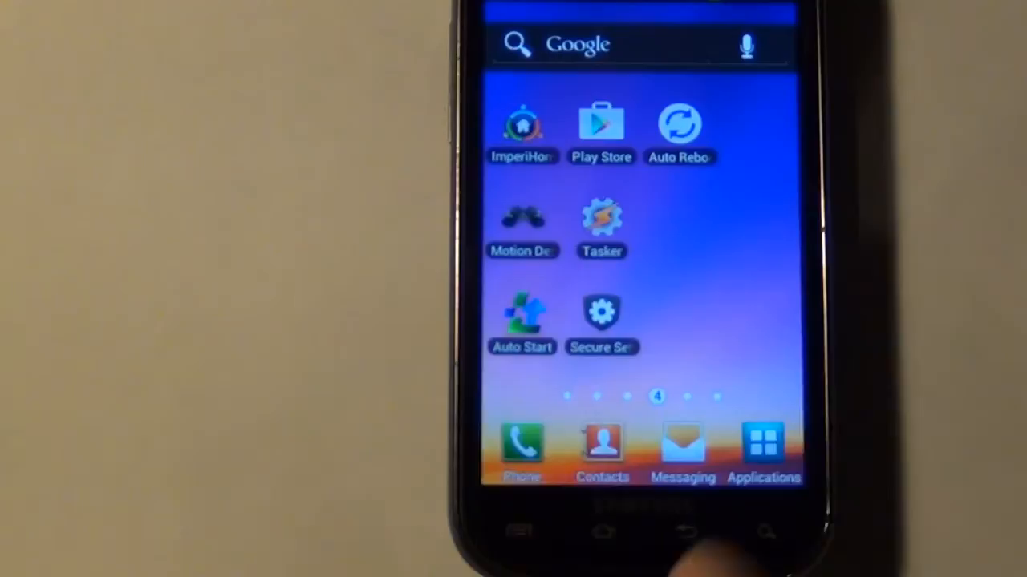
- Launch Motion Detector, review its Detector settings, and return to the main detection screen
left_click(522, 220)
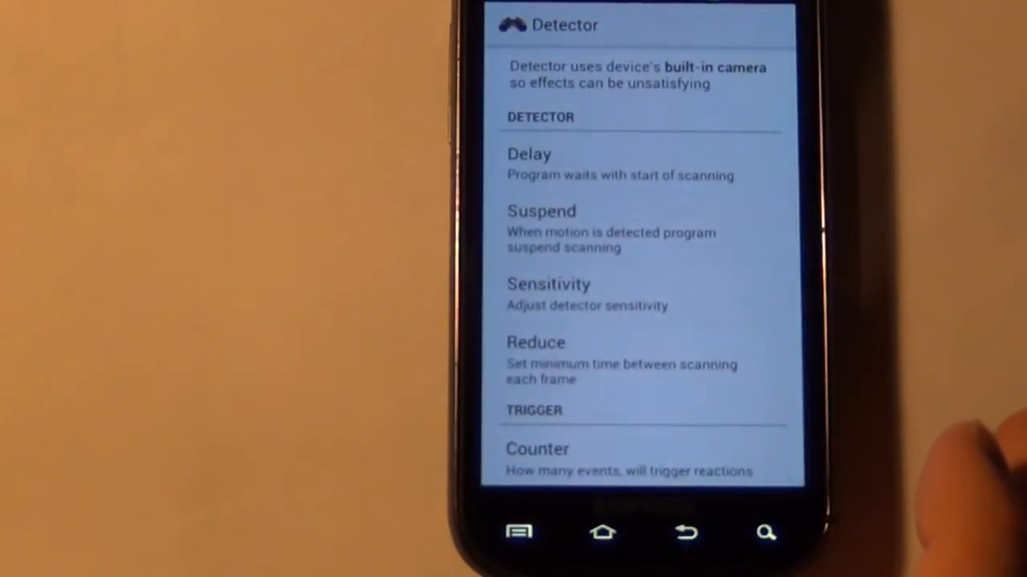
left_click(541, 224)
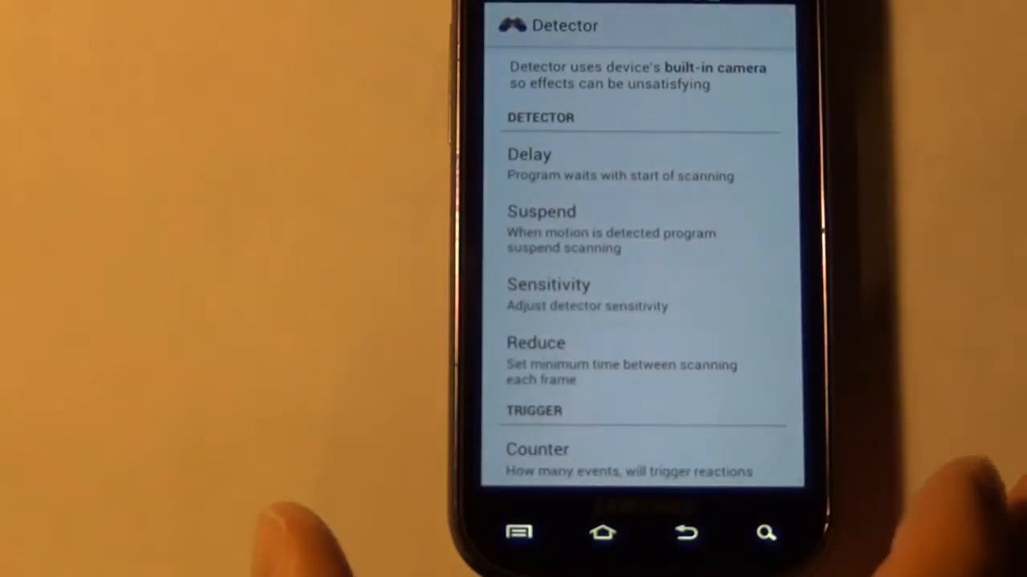
left_click(547, 285)
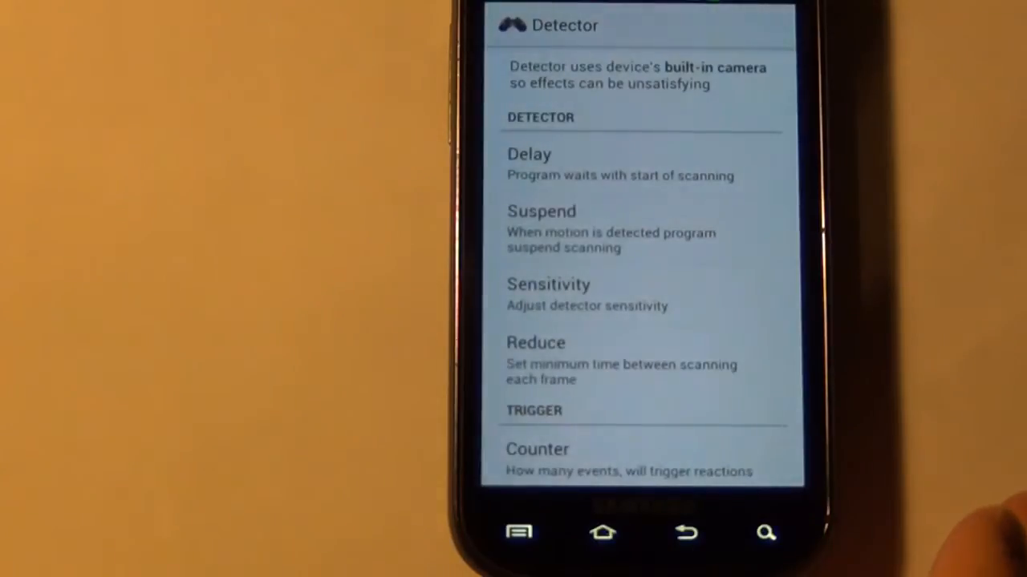
scroll("down", 3)
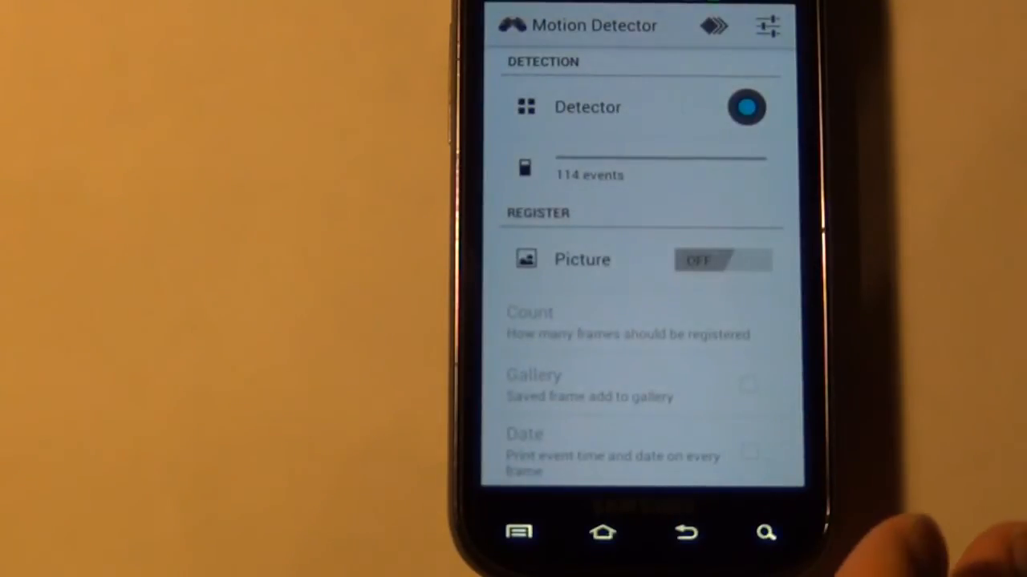
- Scroll through the Motion Detector options list to the bottom
scroll("down", 3)
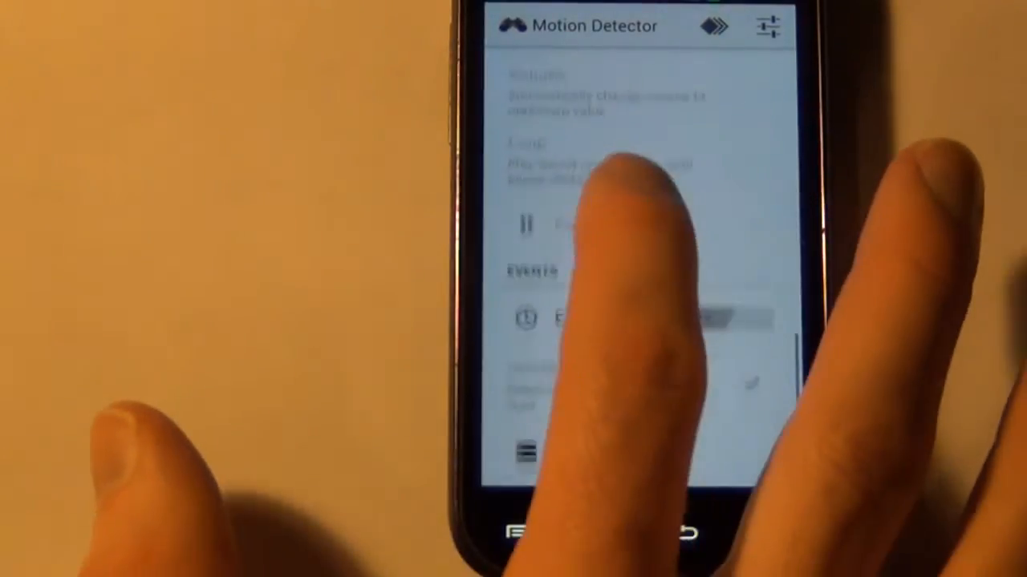
scroll("down", 3)
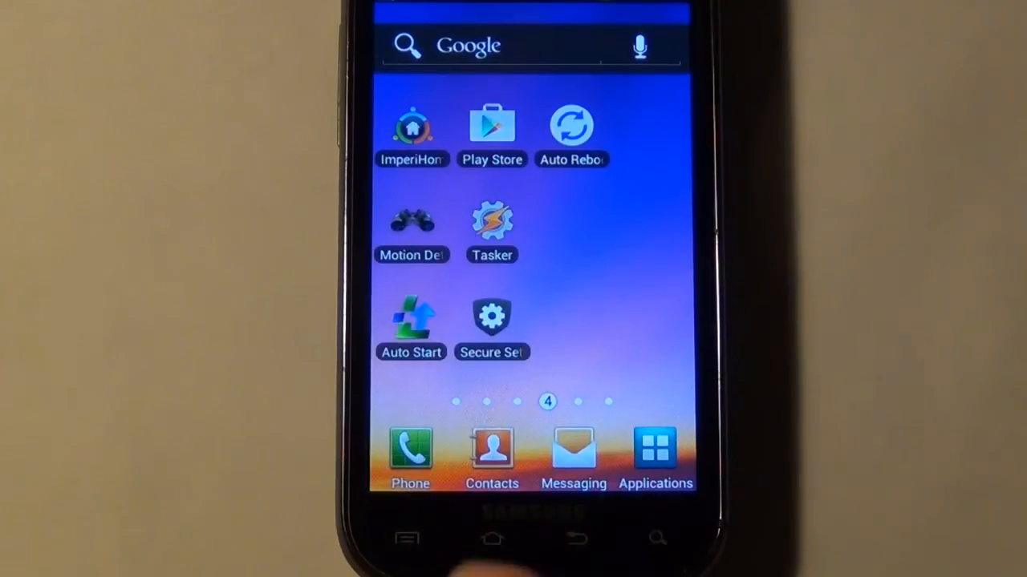
- Launch Tasker, leave the UI preferences, and open the Timer task in Task Edit
left_click(491, 221)
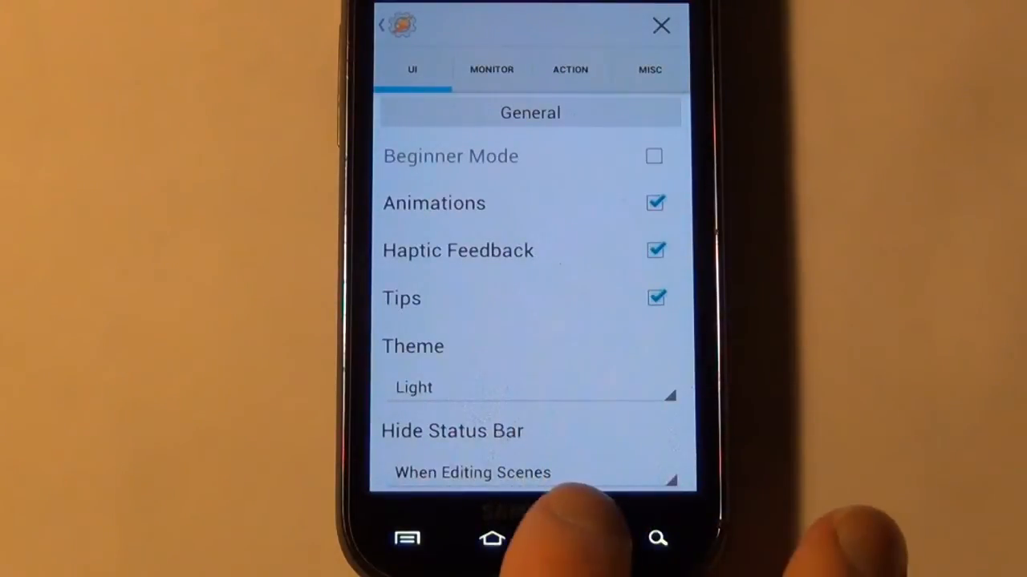
left_click(661, 25)
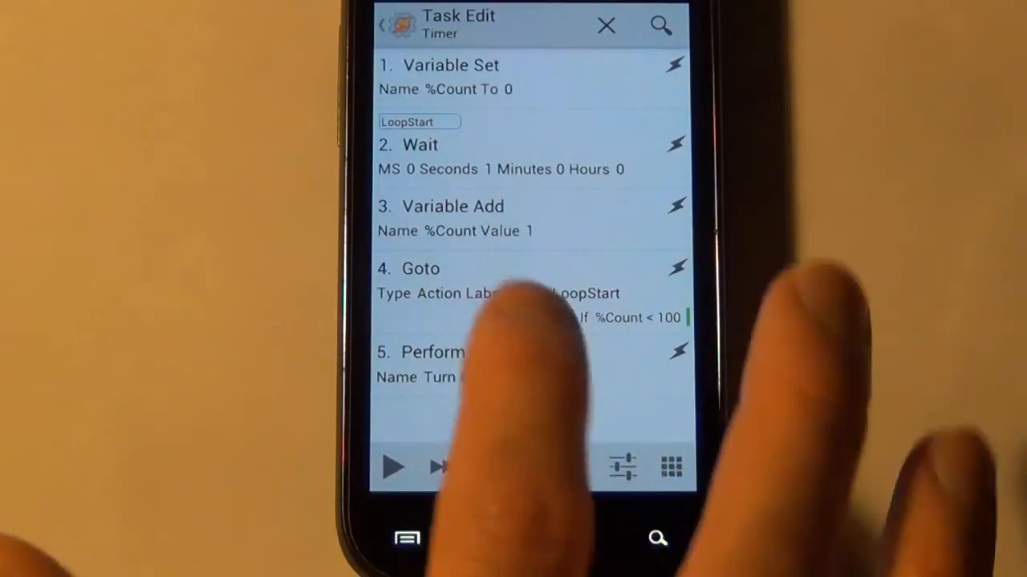
left_click(497, 280)
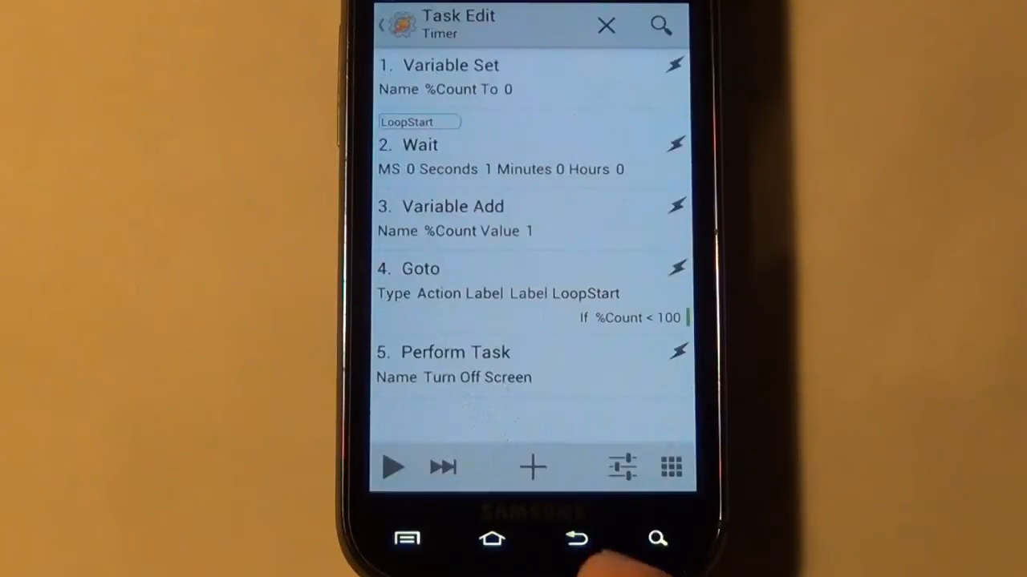
left_click(571, 539)
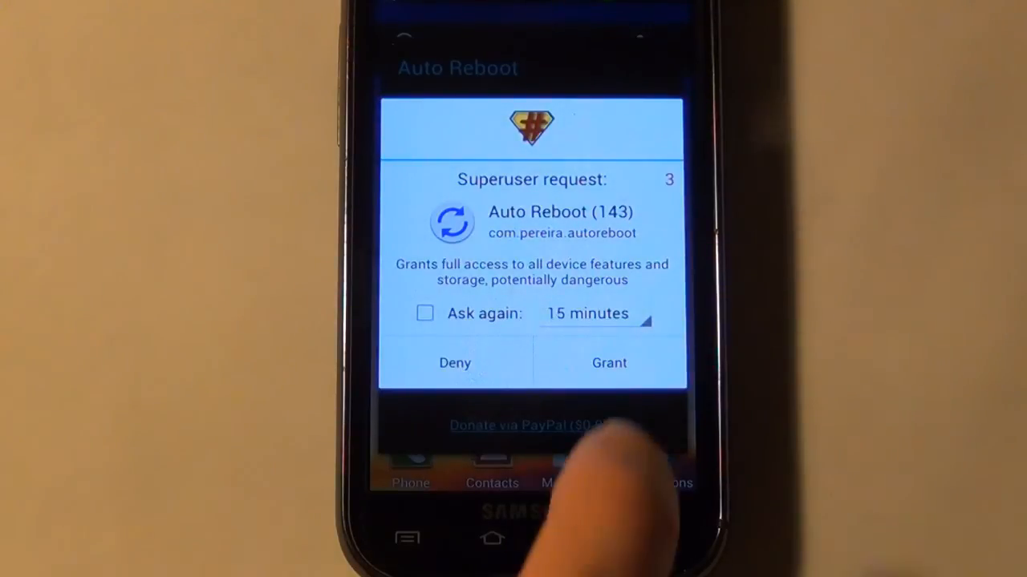
- Grant Auto Reboot superuser access so it reboots daily at 3:00 AM
left_click(609, 363)
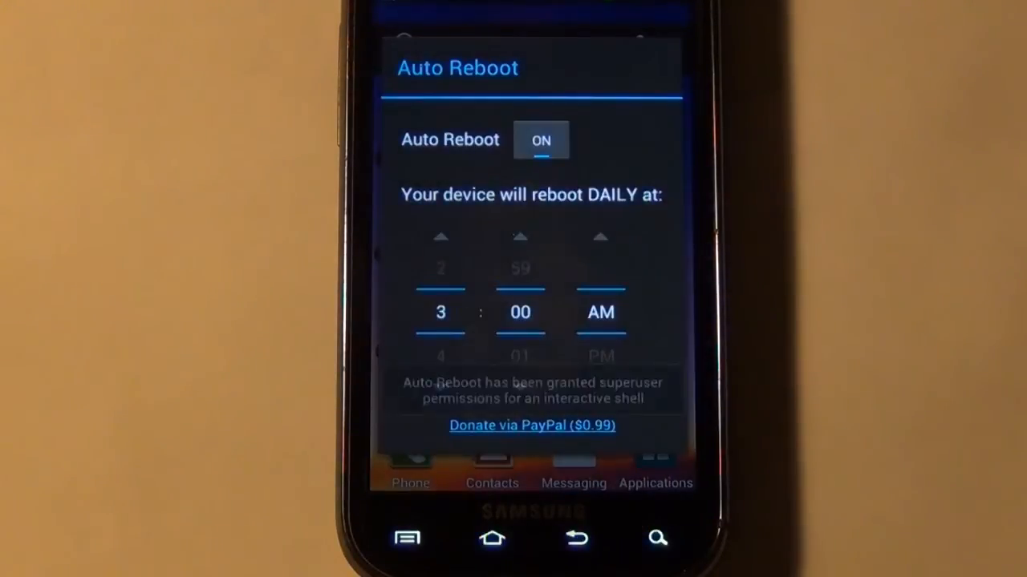